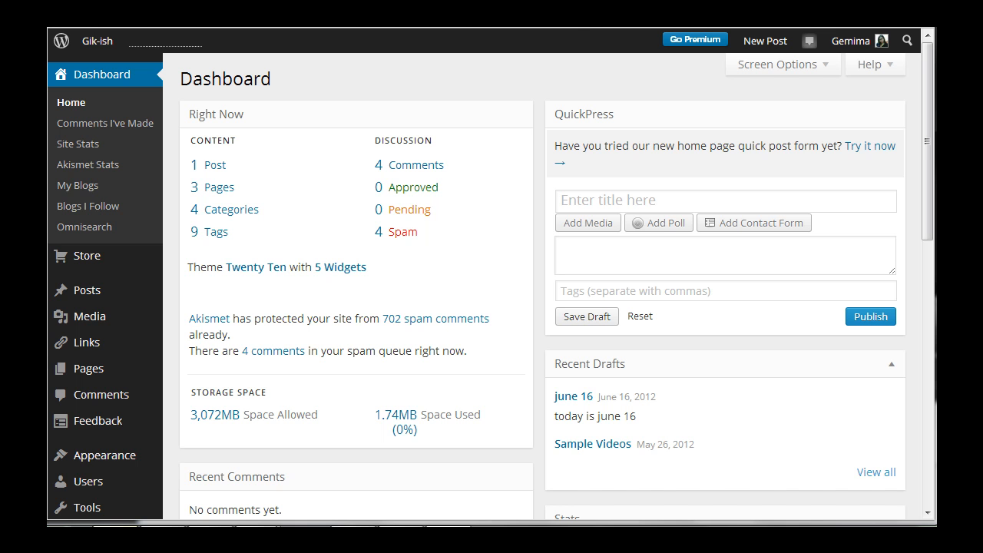
mouse_move(86, 289)
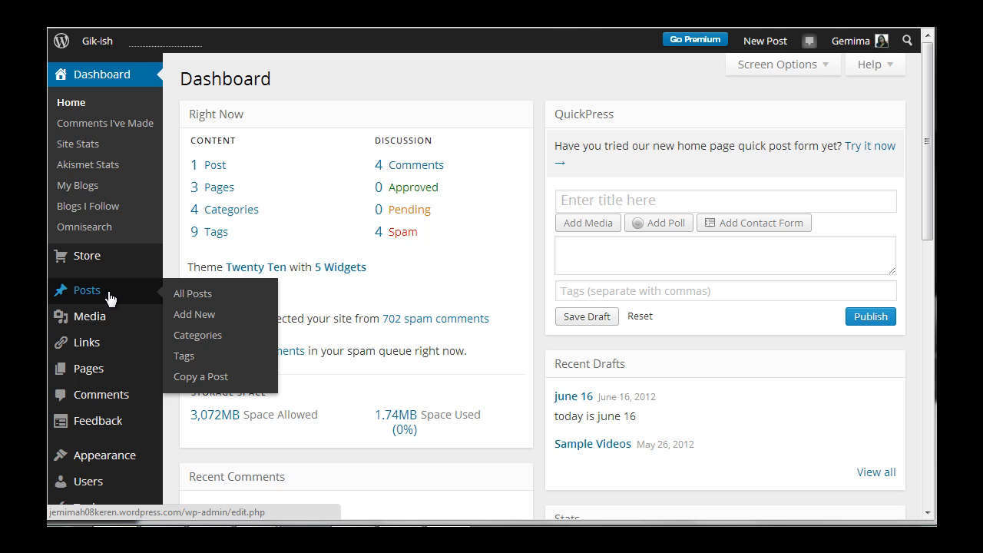
Show the All Posts list via the Posts entry in the left admin menu.
left_click(192, 292)
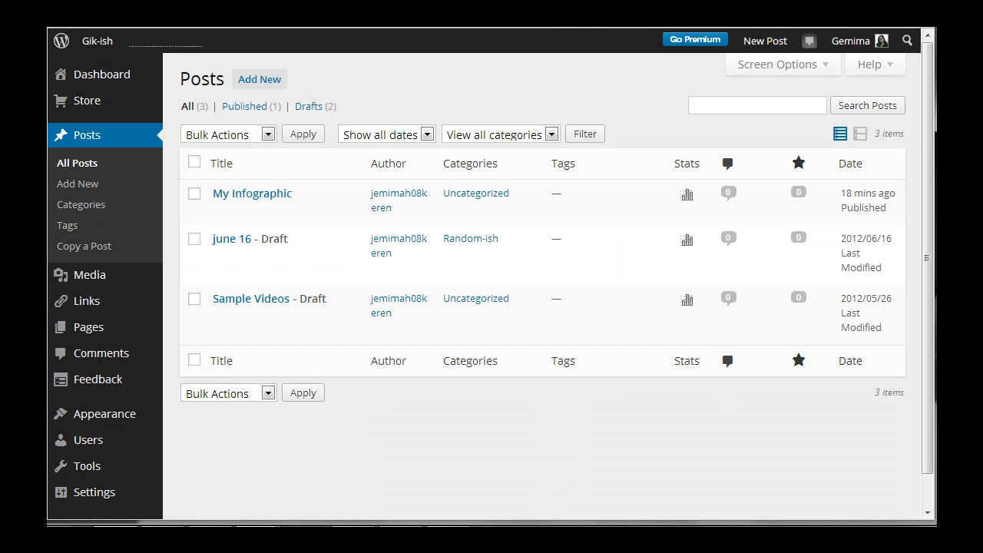
left_click(221, 163)
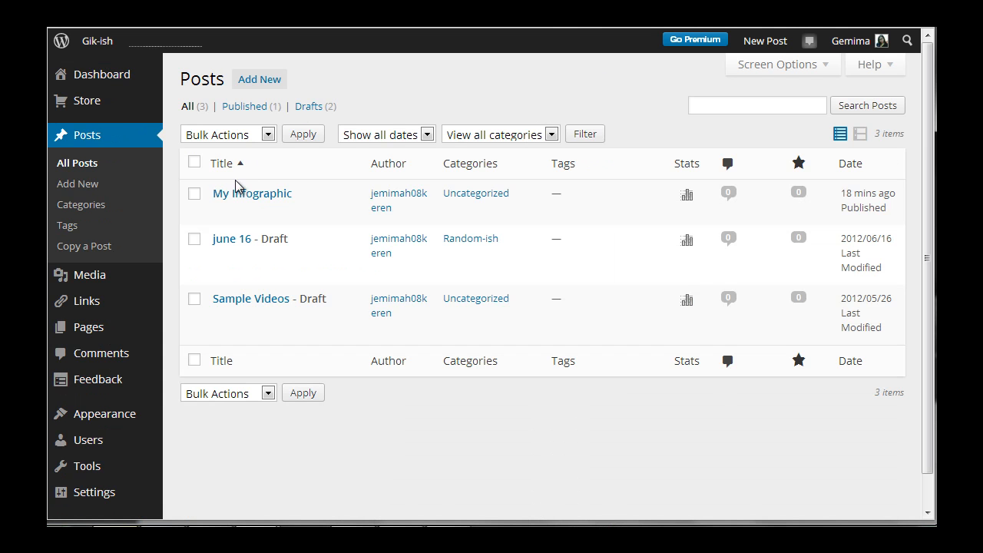
mouse_move(240, 188)
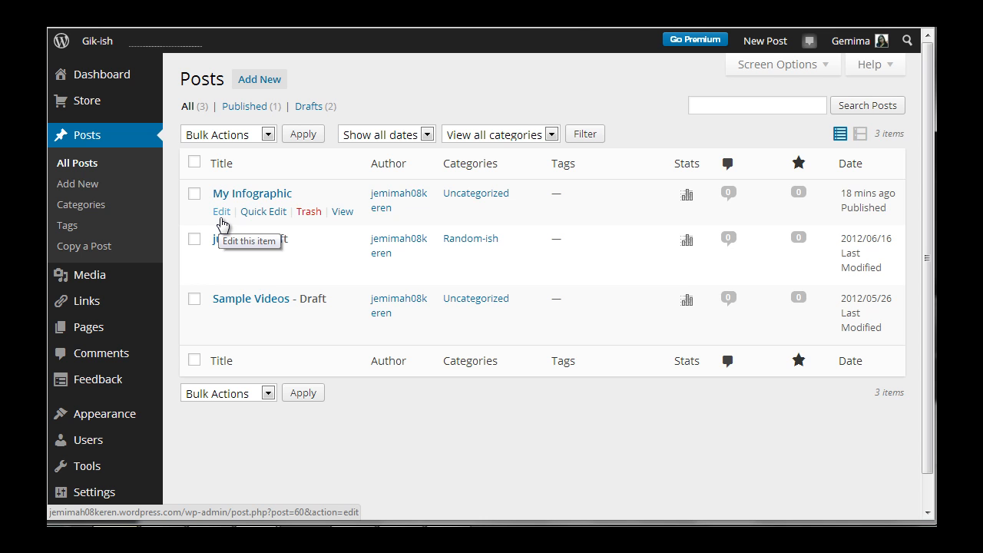
Edit the published 'My Infographic' post from the posts list.
left_click(222, 212)
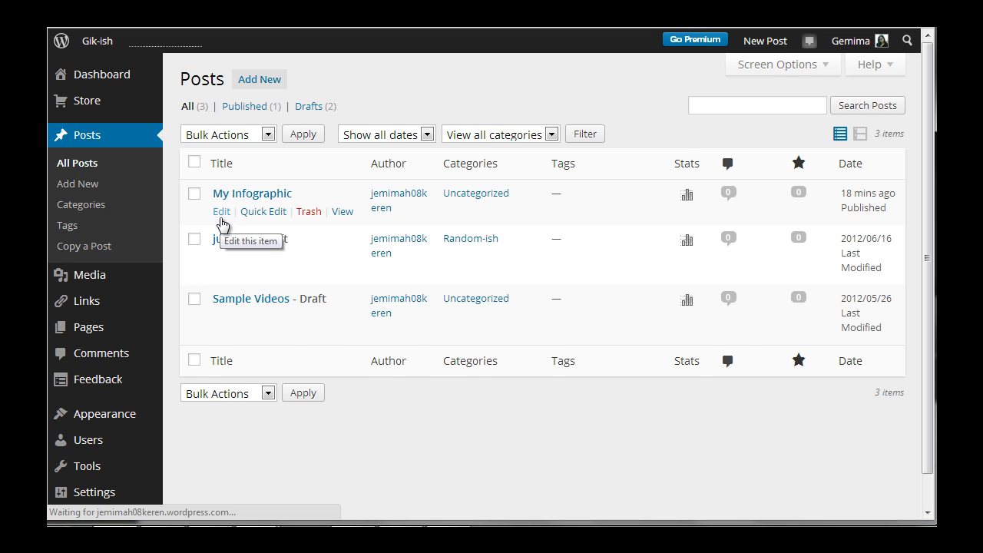
left_click(221, 212)
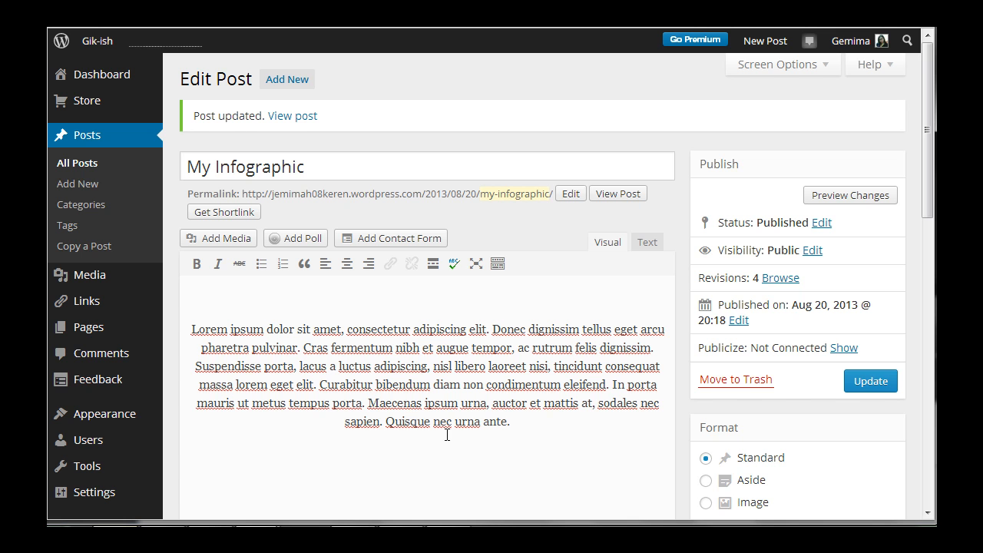
mouse_move(444, 341)
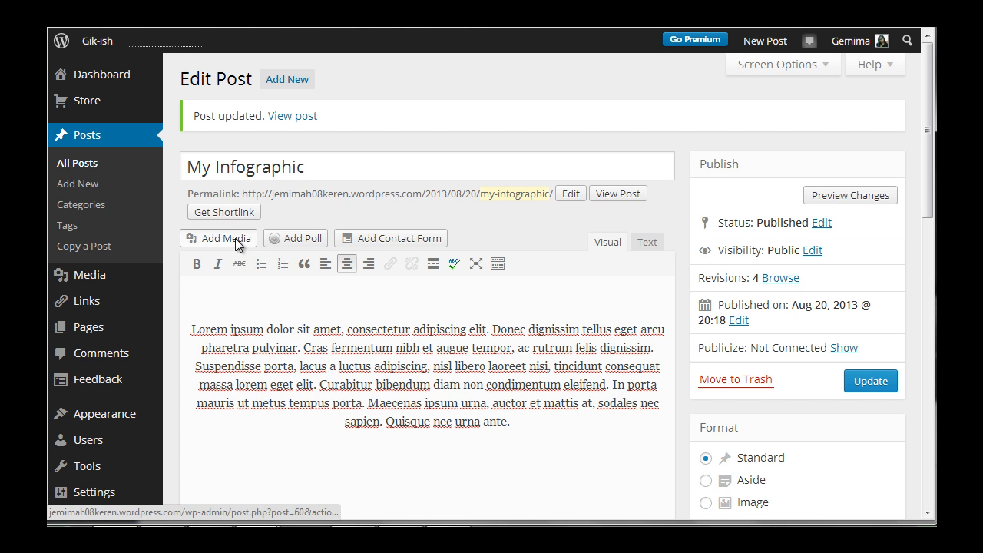
Upload the '10 Facts about the human body' image from the computer via Add Media.
left_click(218, 238)
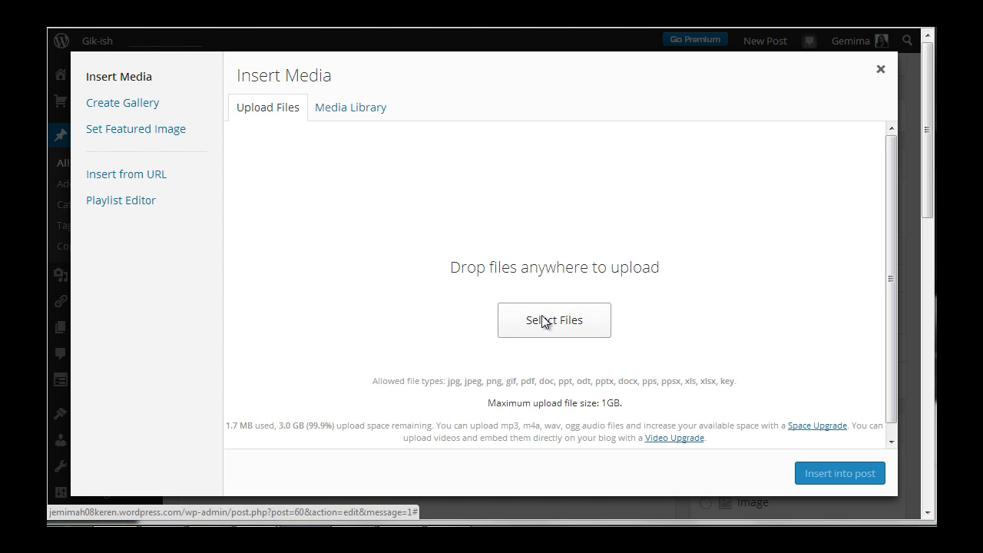
left_click(553, 320)
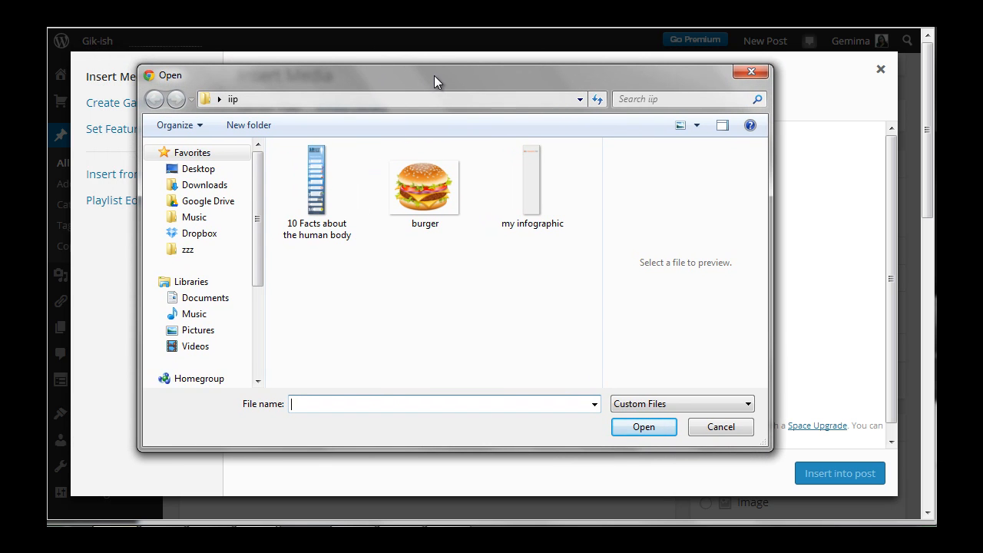
left_click(317, 185)
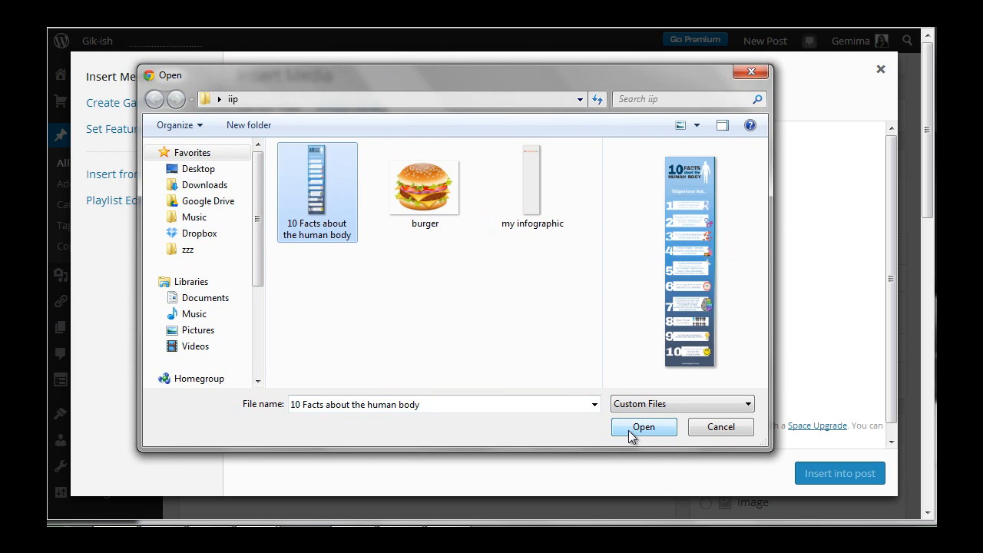
left_click(644, 428)
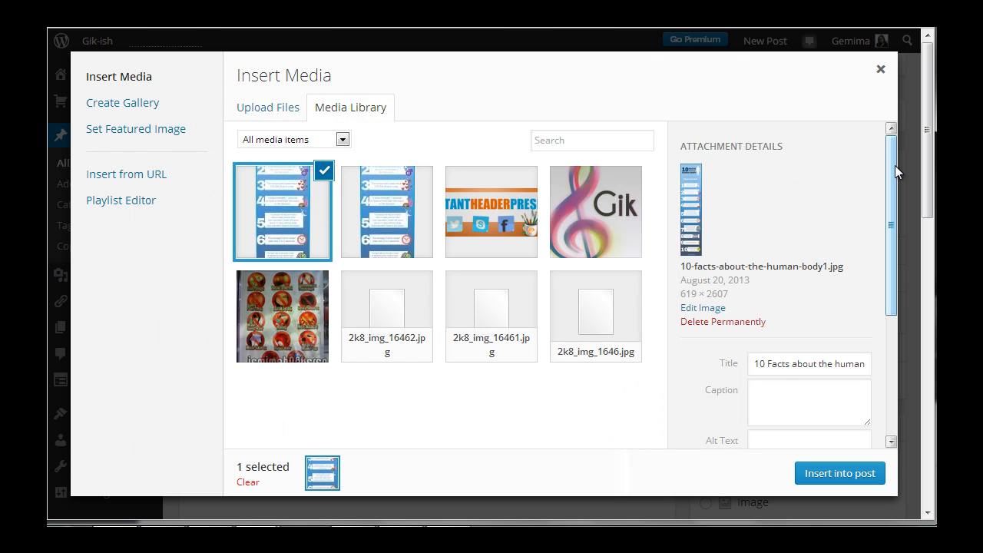
Choose 'Full Size – 619 × 2607' in the Attachment Details Size setting.
scroll("down", 3)
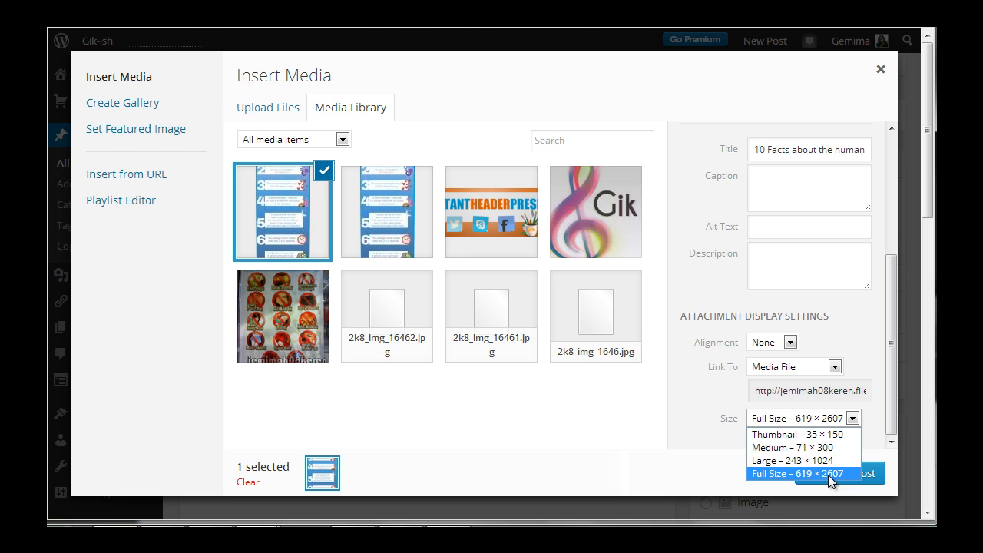
mouse_move(823, 484)
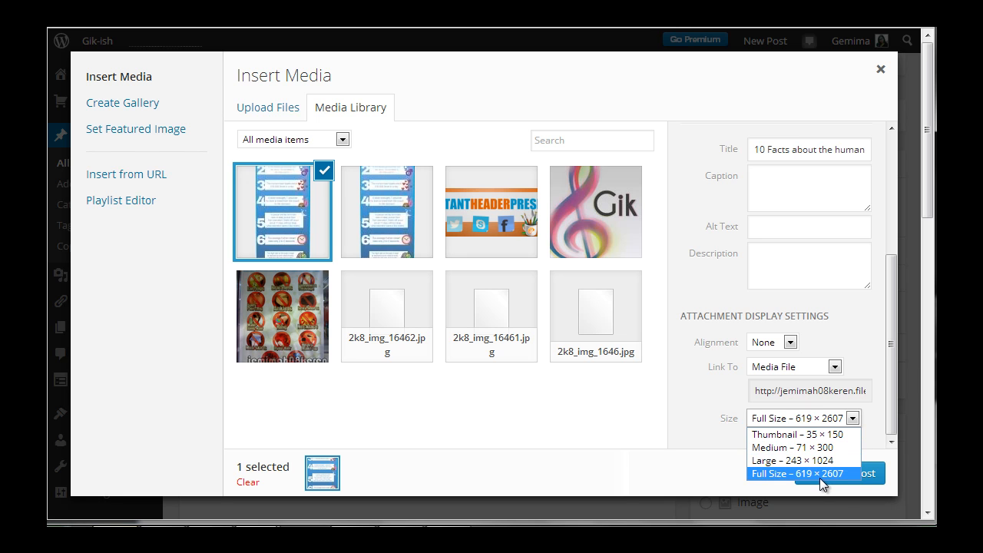
left_click(799, 473)
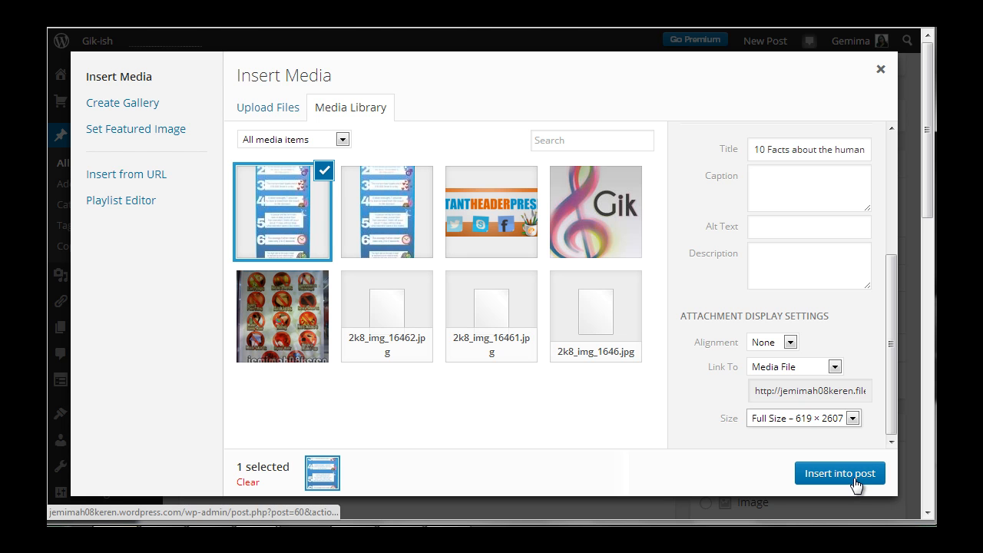
Insert the infographic into the post above the text and update the published post.
left_click(839, 473)
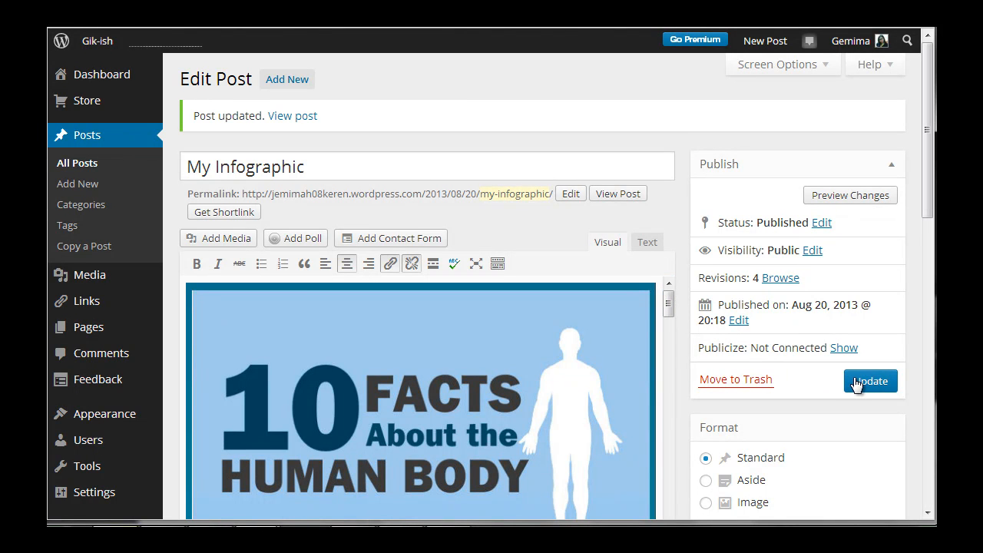
left_click(870, 381)
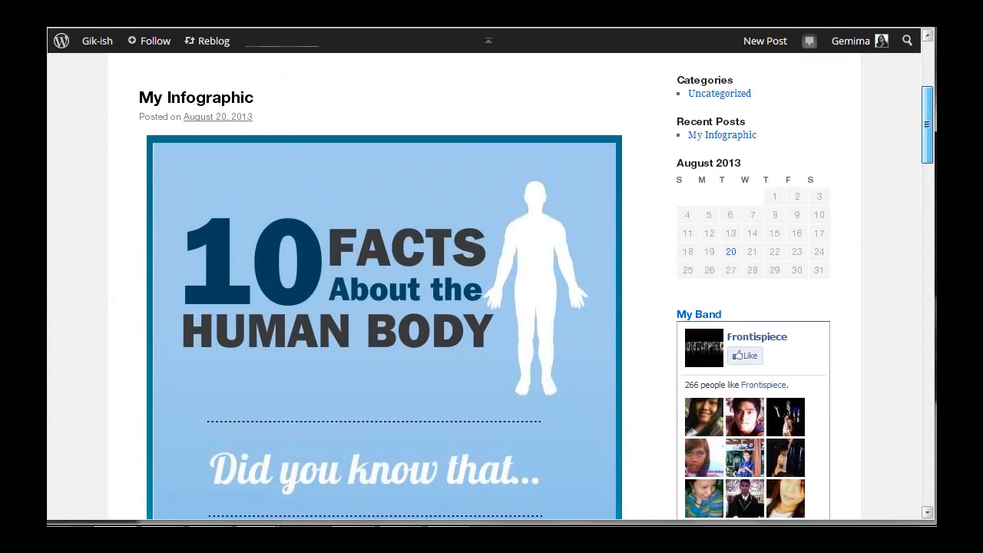
scroll("down", 3)
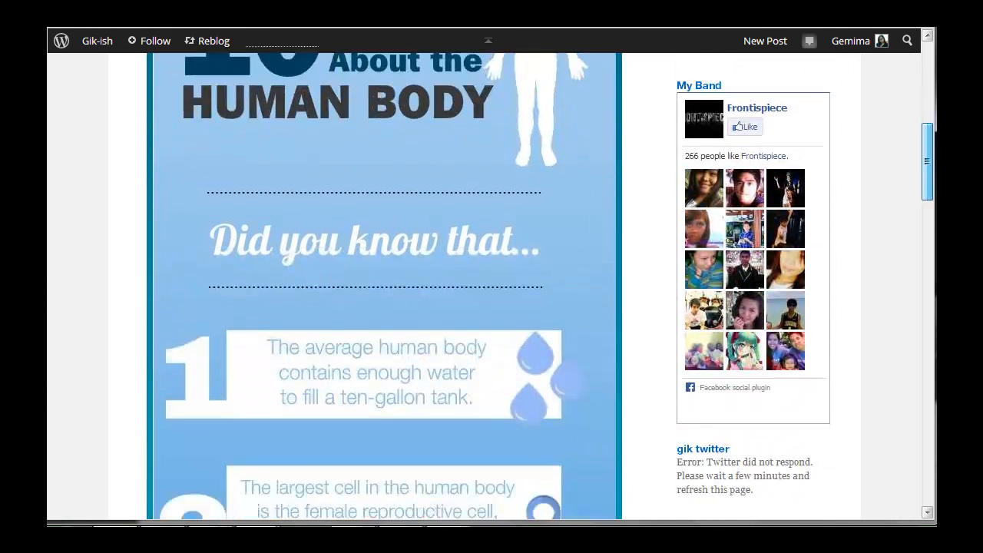
scroll("down", 3)
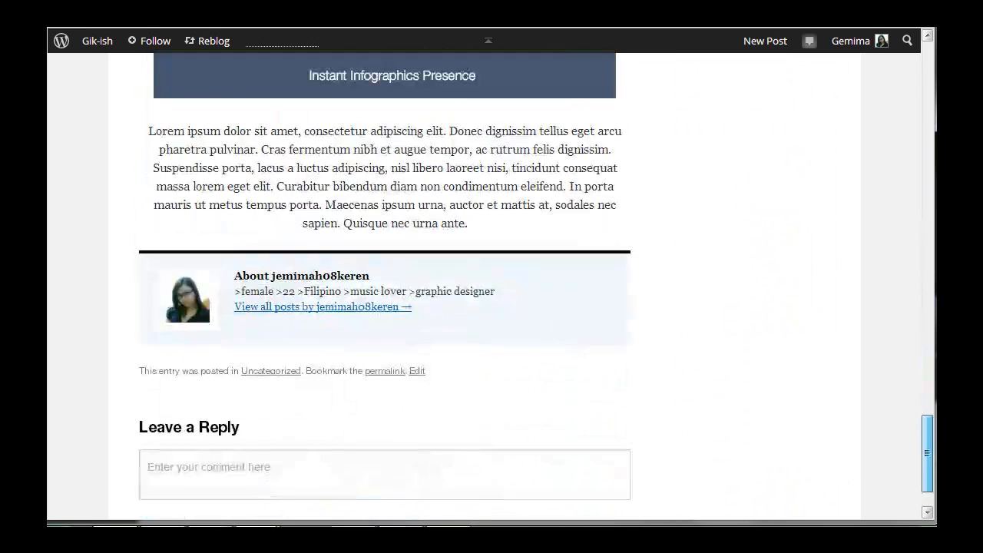